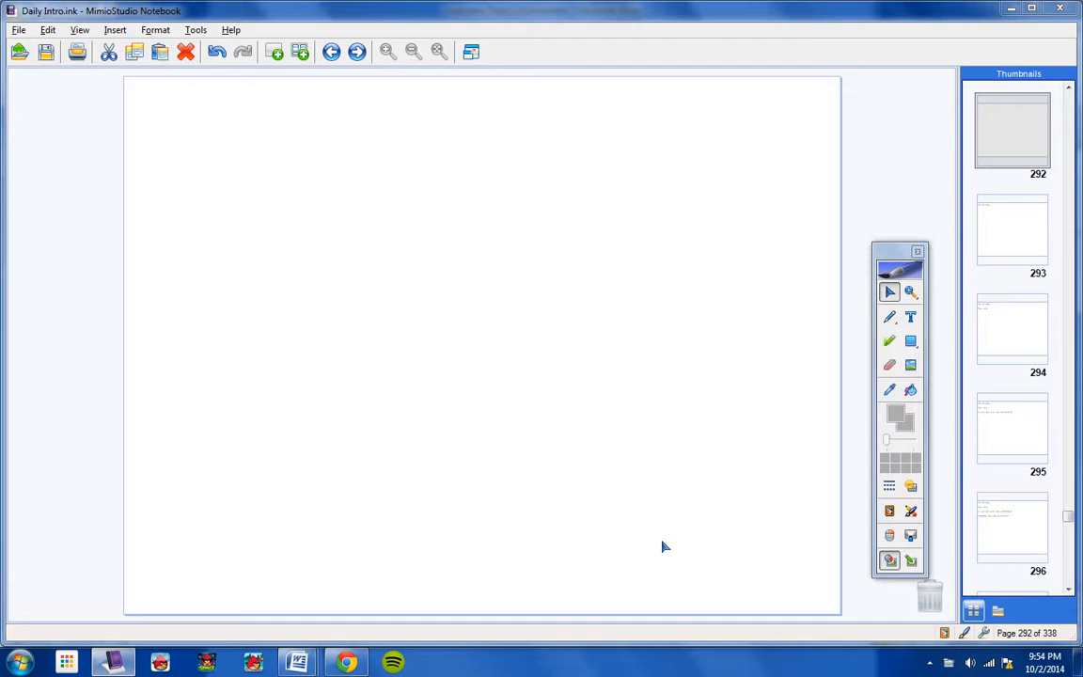
Step: Select blank page 292 of 338 in the Daily Intro notebook's Thumbnails panel
left_click(1011, 130)
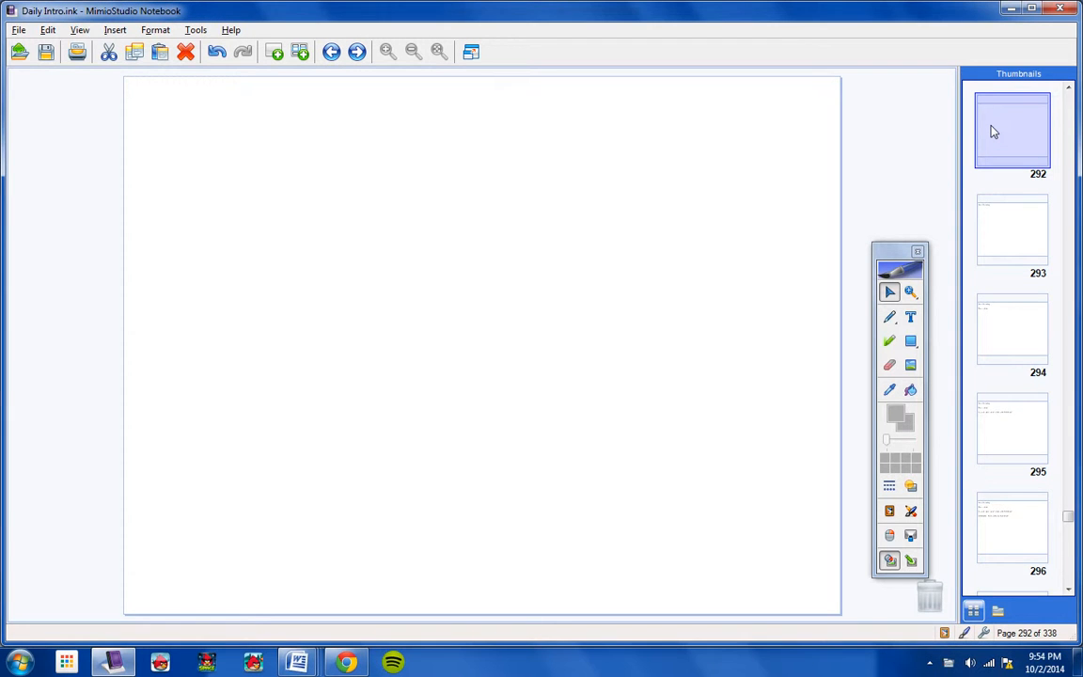